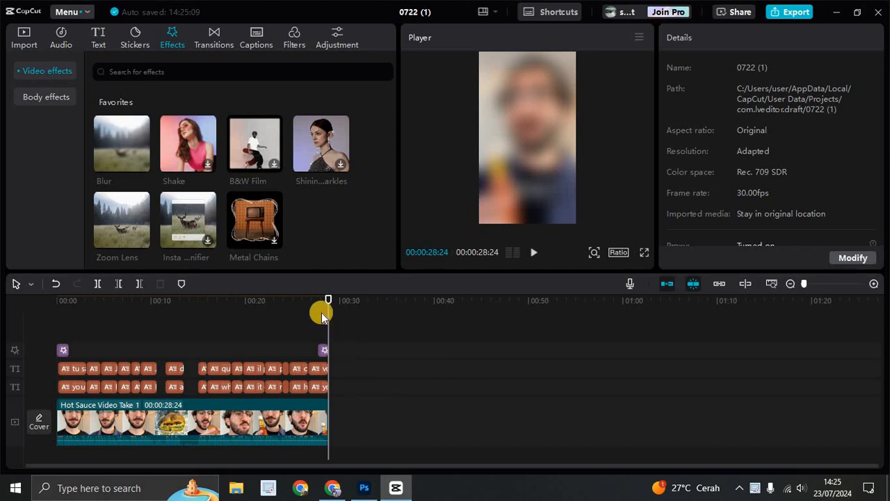
# Scrub the playhead back to about 00:00:07 where the bilingual subtitles show.
pyautogui.moveTo(329, 300); pyautogui.dragTo(127, 300)
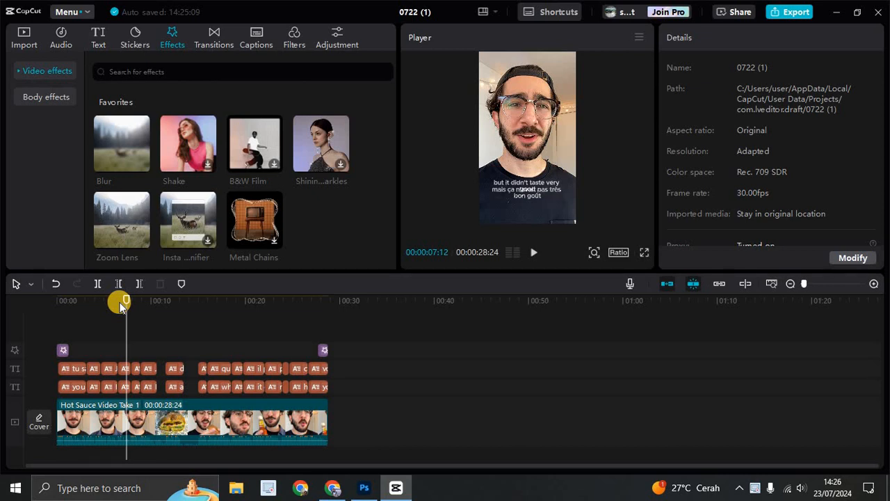
pyautogui.moveTo(637, 211)
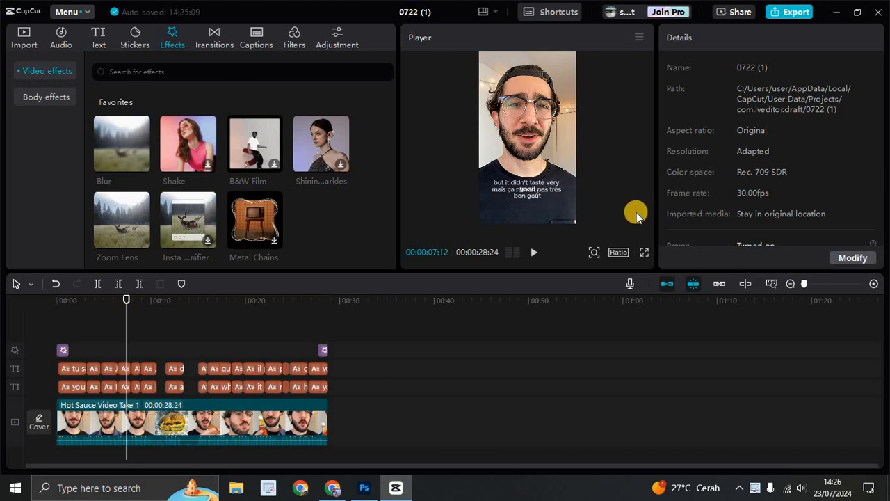
pyautogui.moveTo(796, 11)
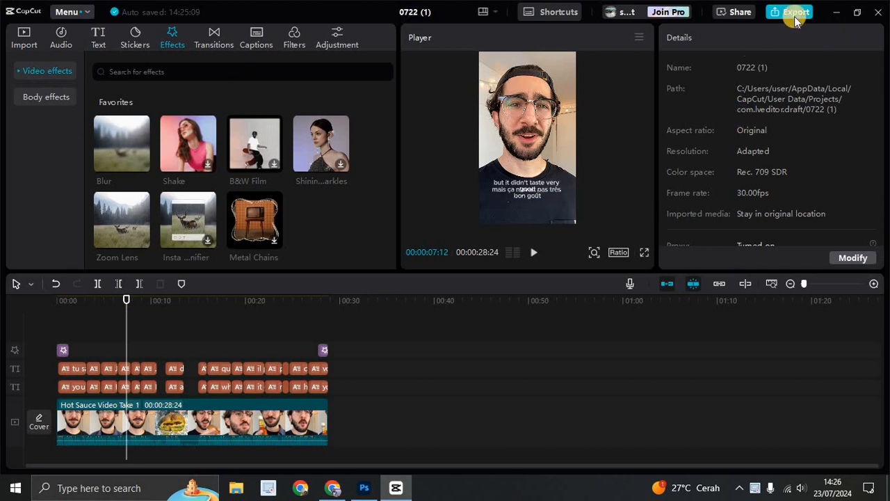
pyautogui.click(795, 11)
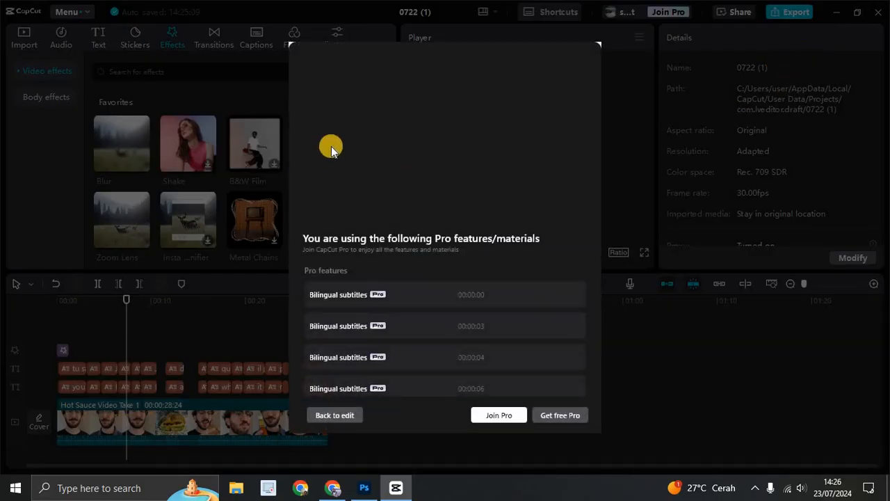
pyautogui.moveTo(331, 312)
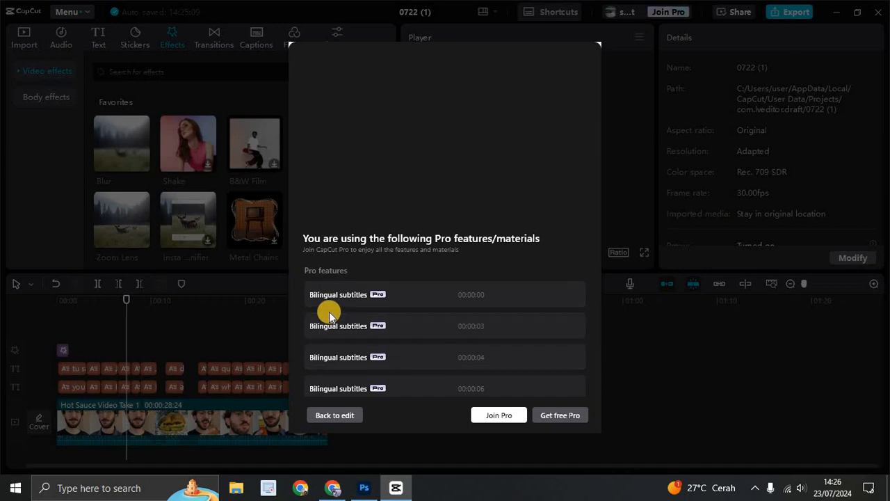
pyautogui.moveTo(483, 410)
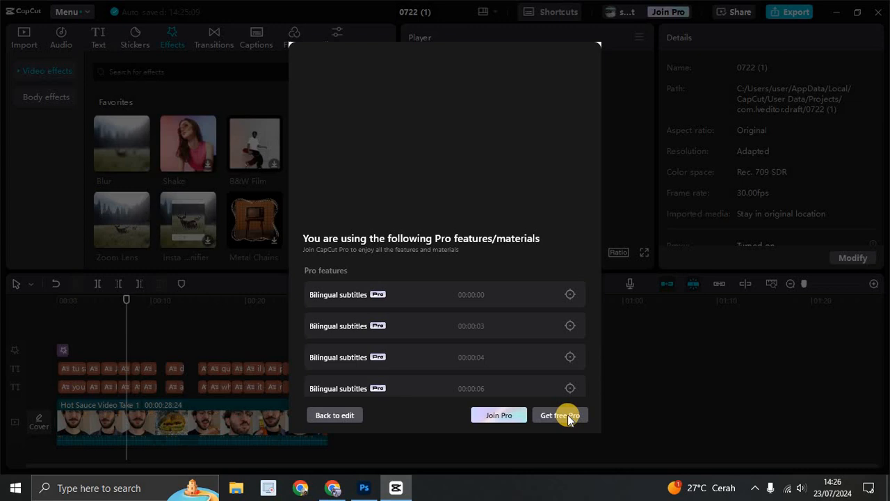
pyautogui.moveTo(498, 414)
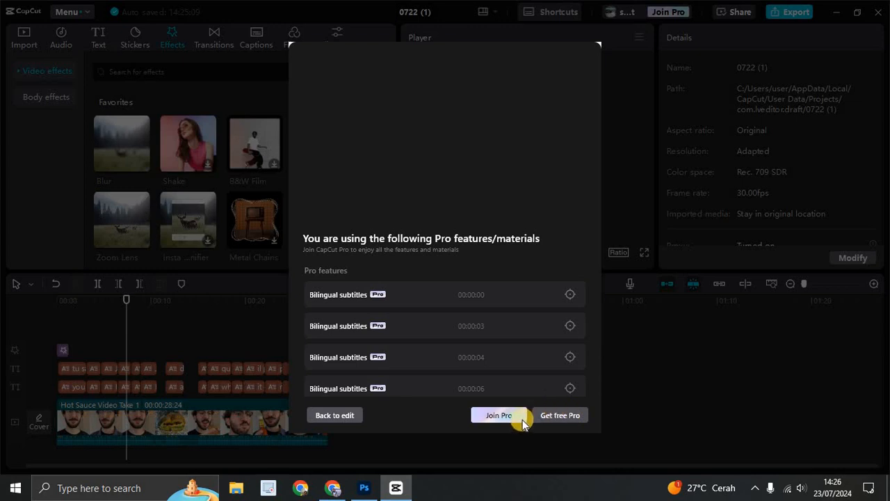
pyautogui.moveTo(436, 248)
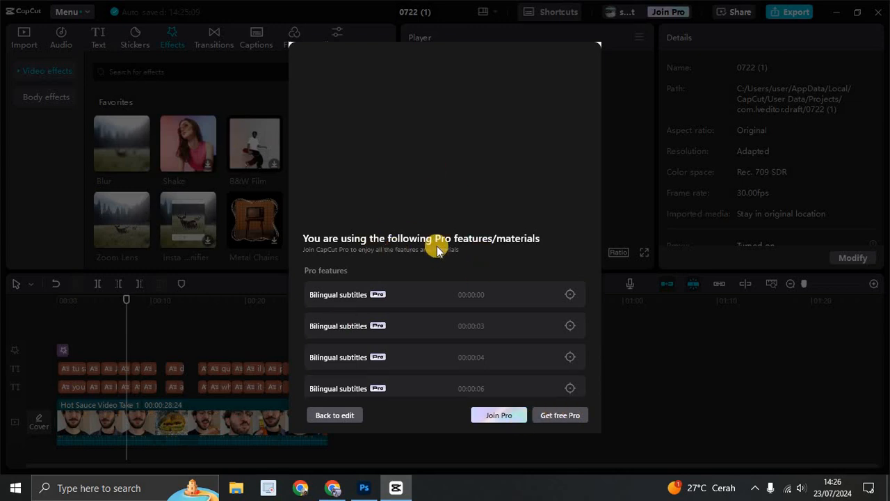
pyautogui.moveTo(504, 251)
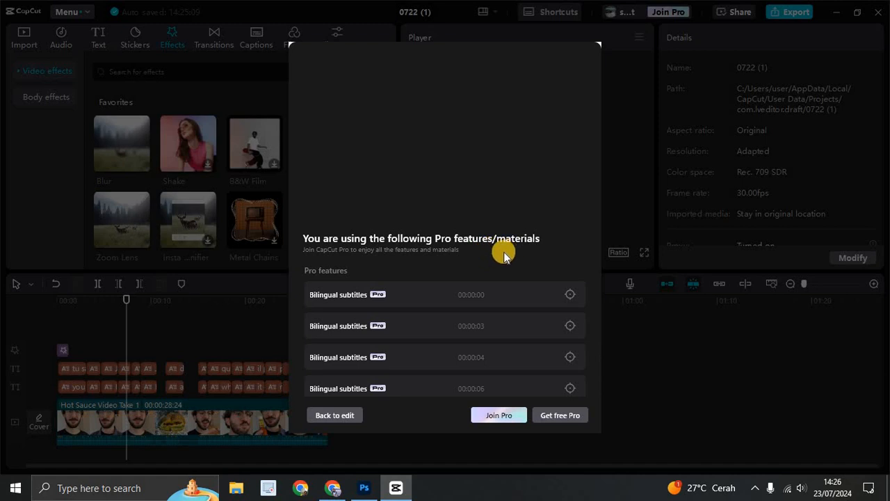
pyautogui.moveTo(351, 277)
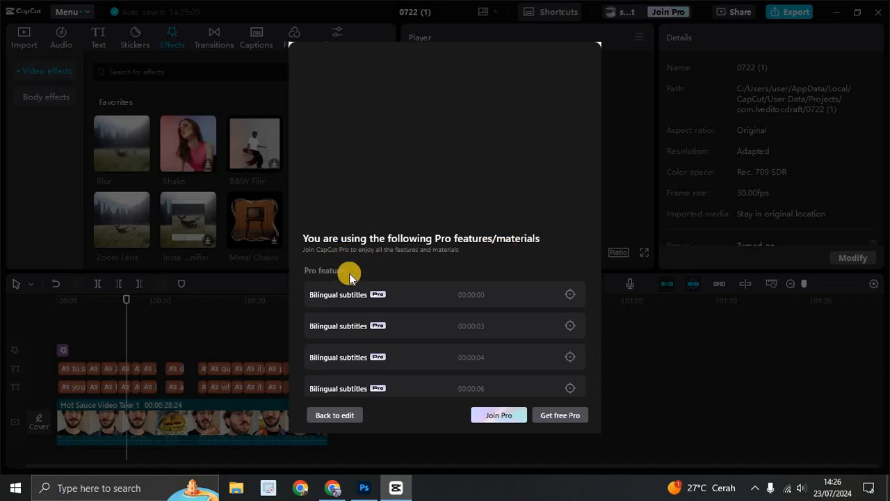
pyautogui.moveTo(434, 260)
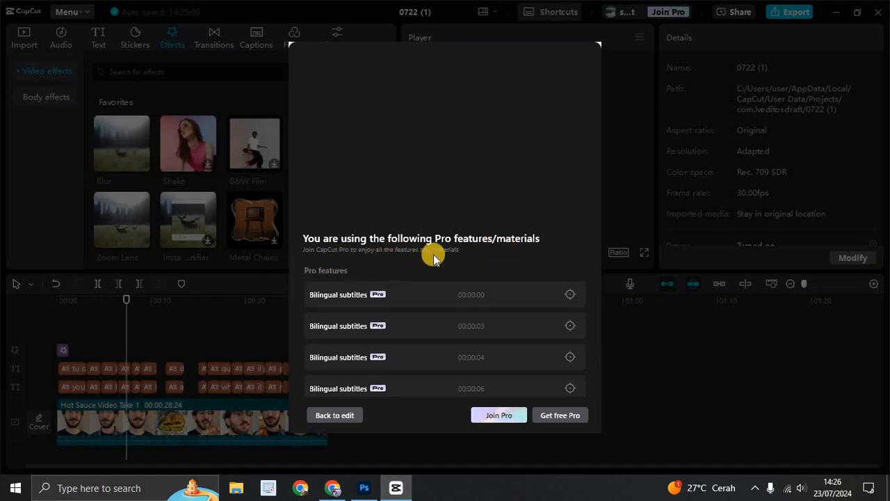
pyautogui.scroll(-3)
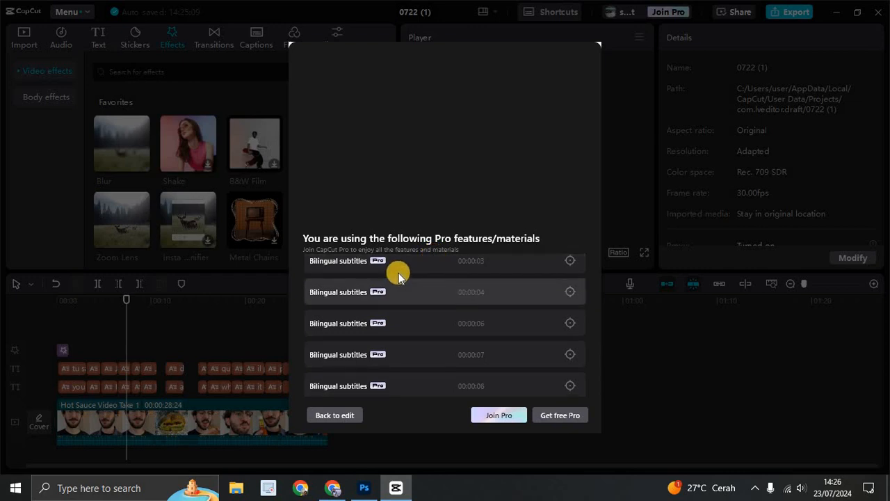
pyautogui.scroll(-3)
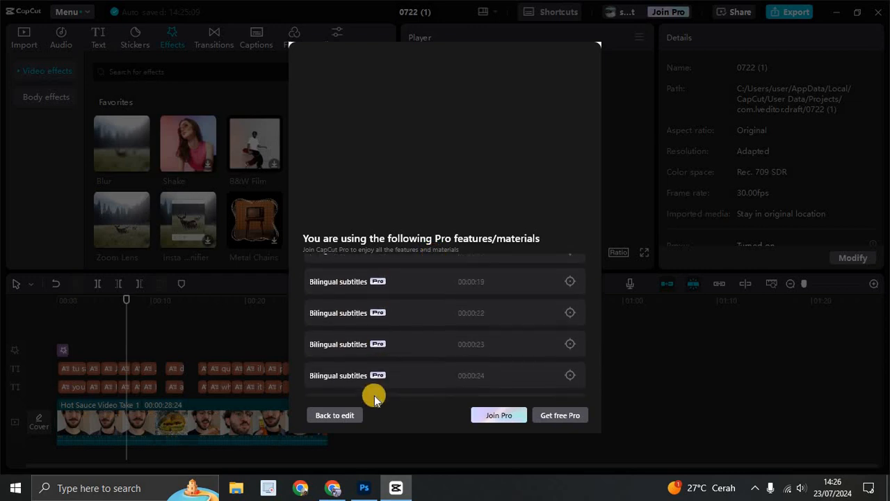
pyautogui.scroll(3)
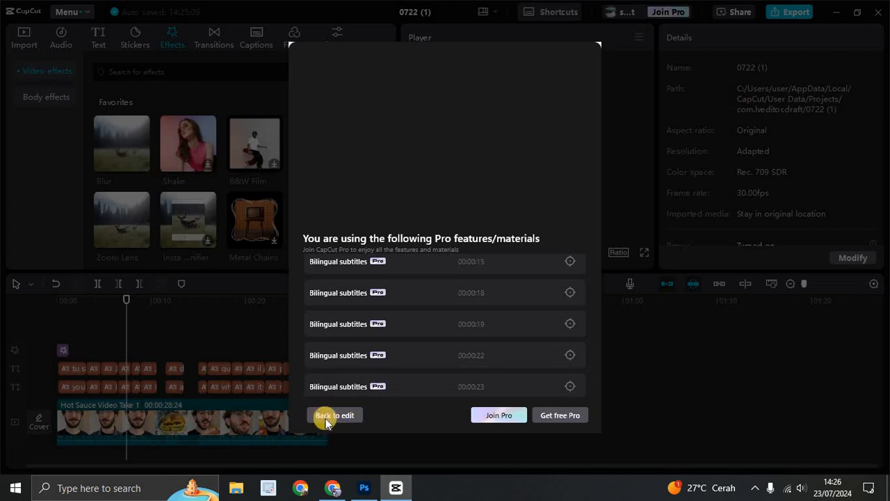
pyautogui.click(334, 415)
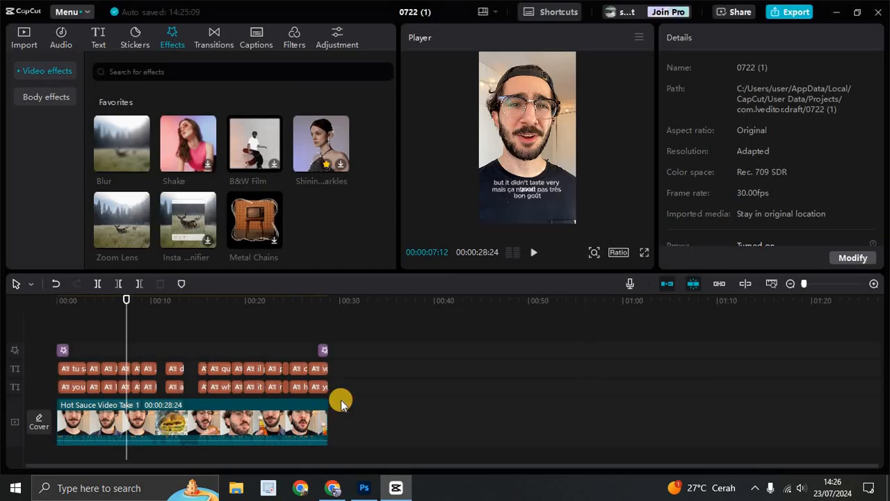
pyautogui.moveTo(341, 388)
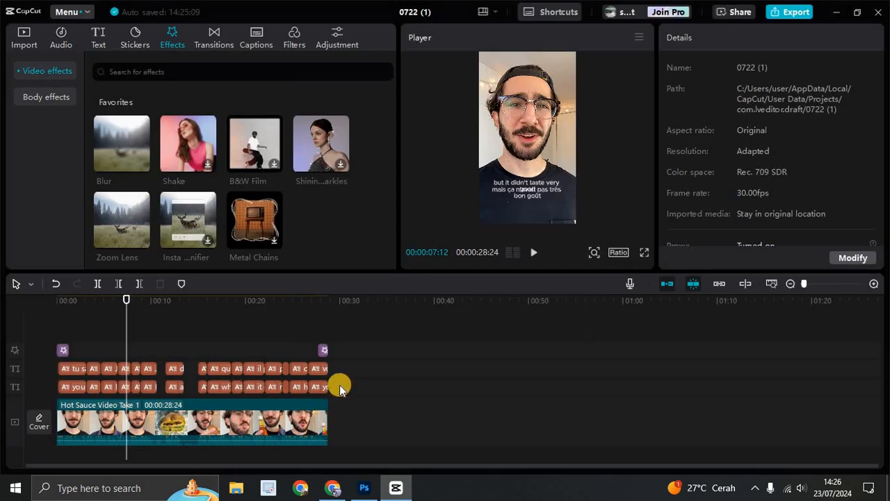
pyautogui.moveTo(847, 5)
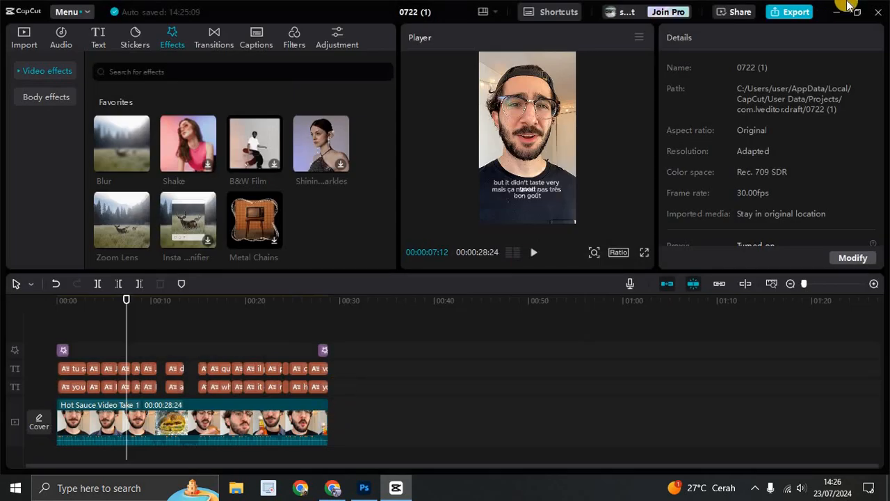
# Attempt Export, back out of the Pro prompt, and delete the bilingual subtitle tracks.
pyautogui.click(796, 11)
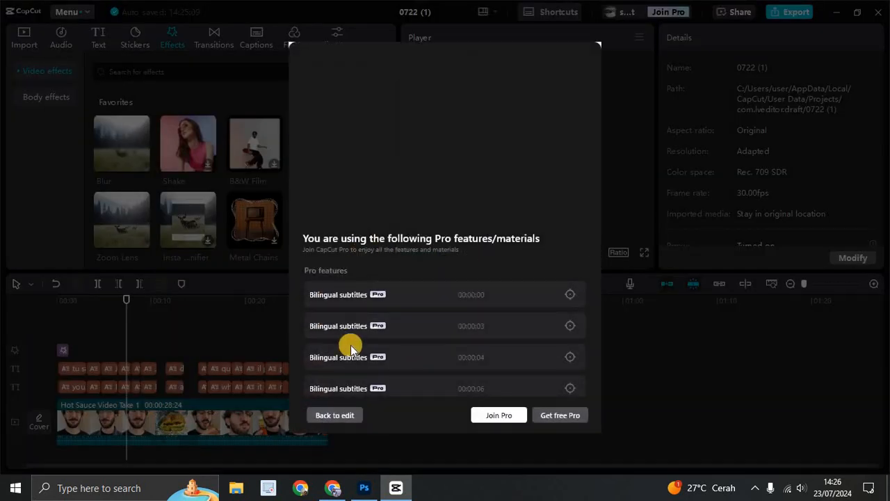
pyautogui.moveTo(381, 339)
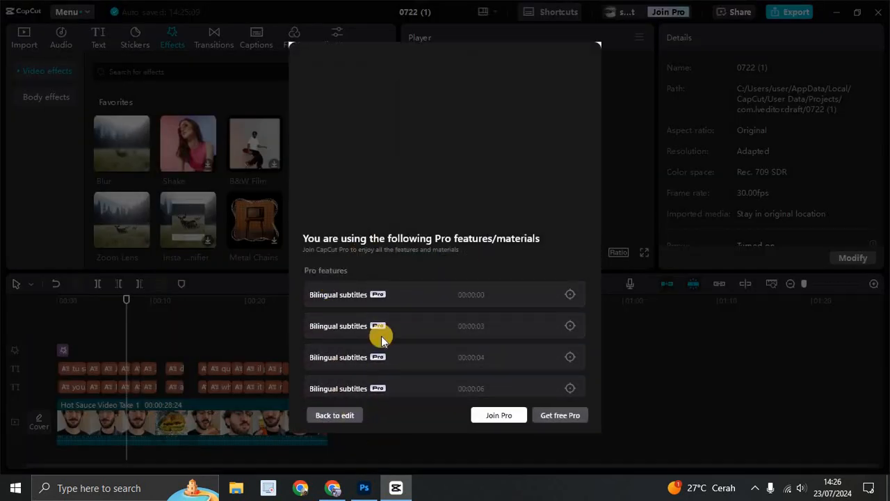
pyautogui.click(334, 414)
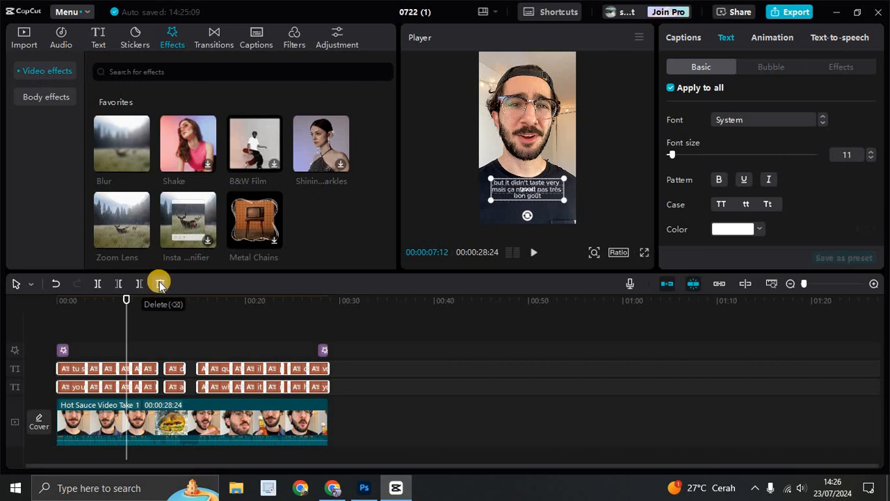
pyautogui.click(159, 284)
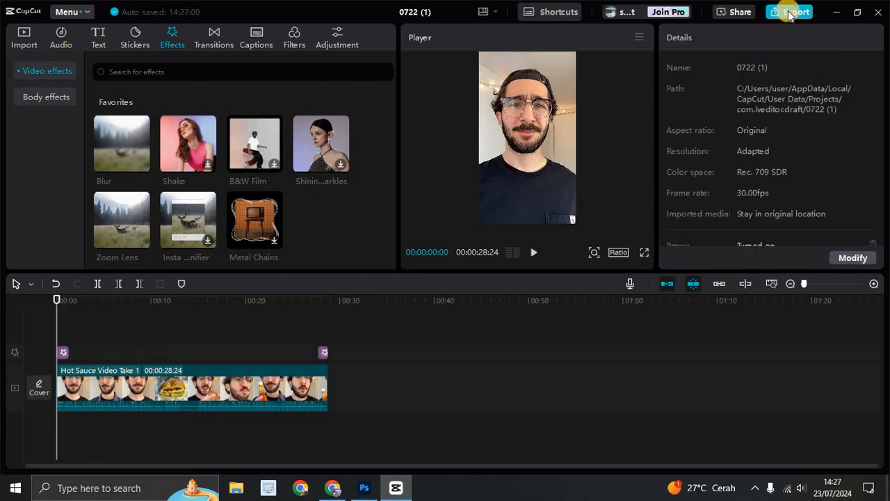
pyautogui.click(796, 11)
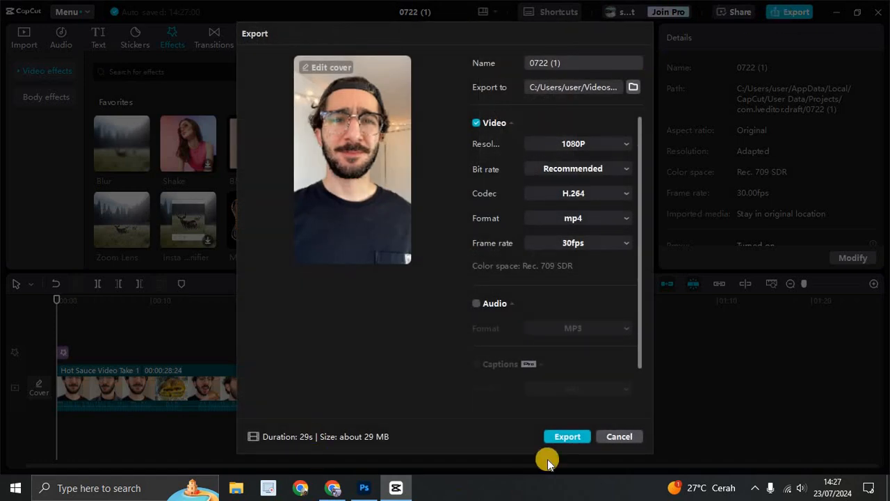
pyautogui.moveTo(593, 409)
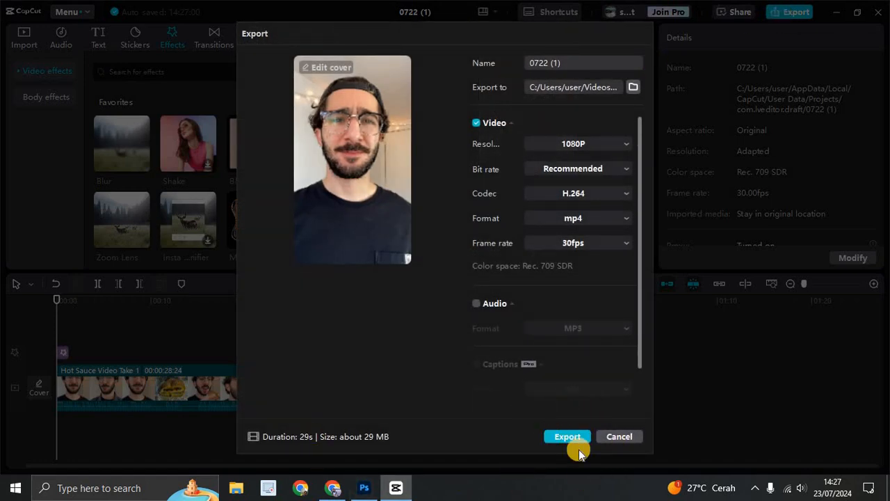
pyautogui.moveTo(587, 423)
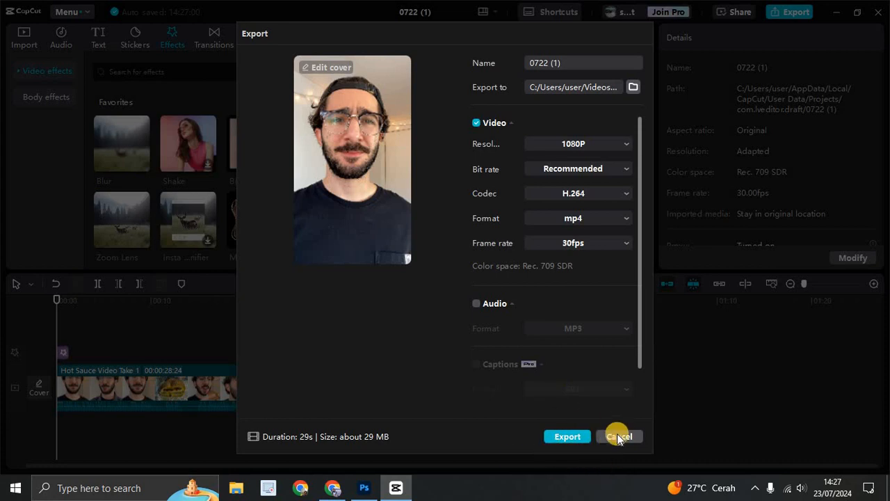
pyautogui.click(618, 436)
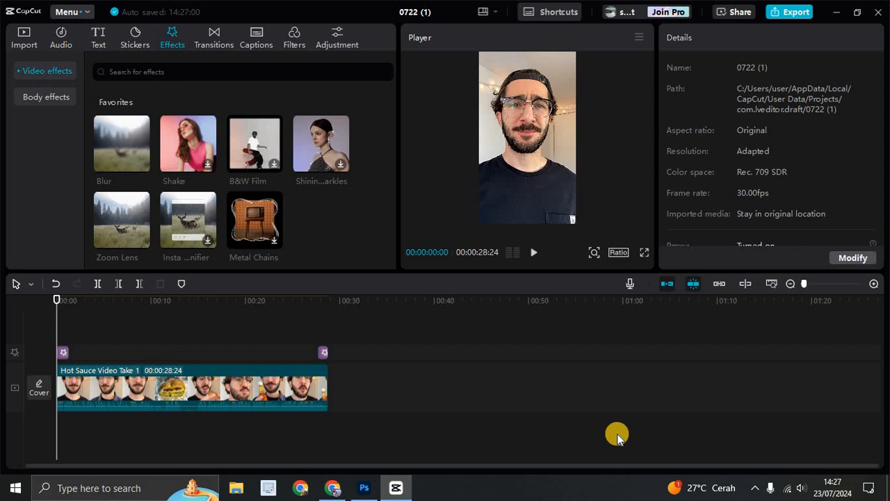